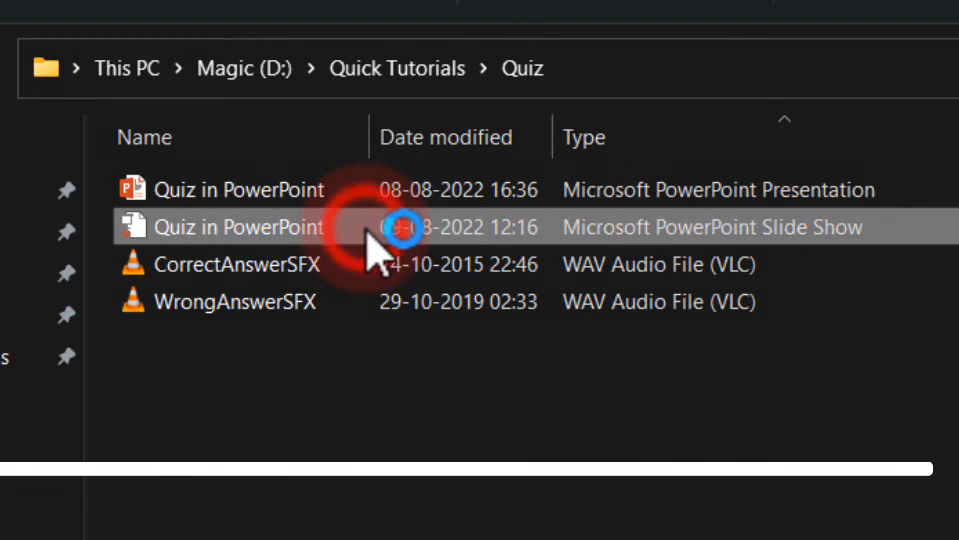
# - Open the saved .ppsx quiz show, start the quiz, retry once and answer question 1 correctly
pyautogui.doubleClick(239, 227)
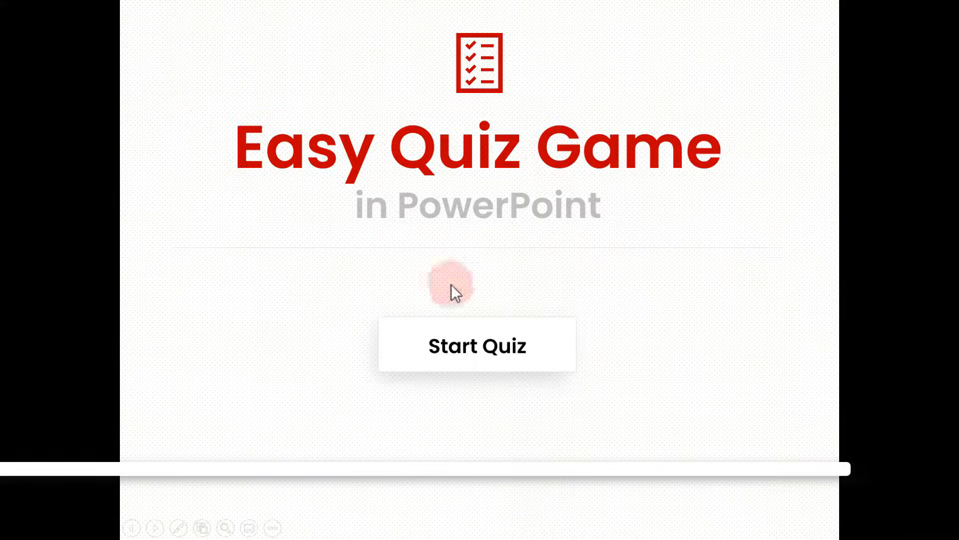
pyautogui.click(476, 345)
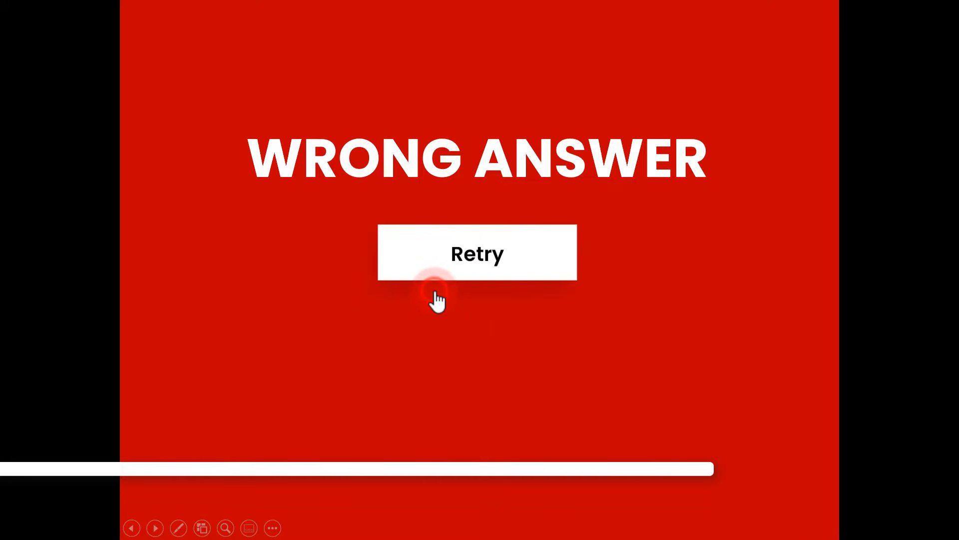
pyautogui.click(477, 253)
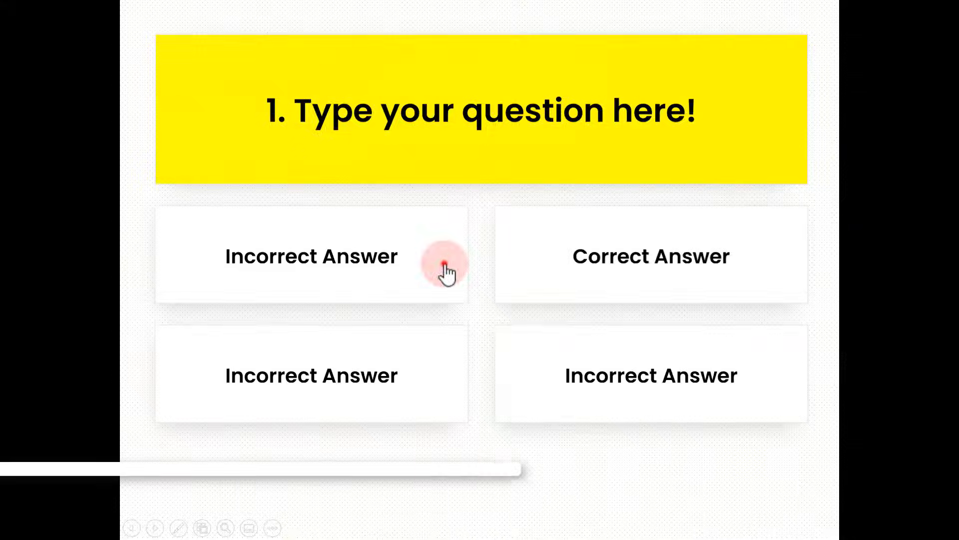
pyautogui.click(650, 256)
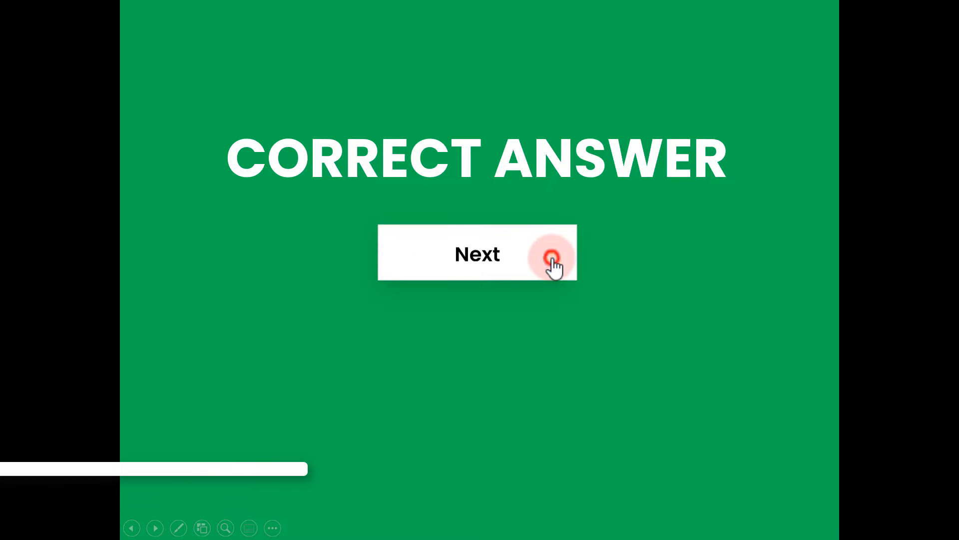
# - Advance to question 2, answer it correctly and continue to the next question
pyautogui.click(551, 254)
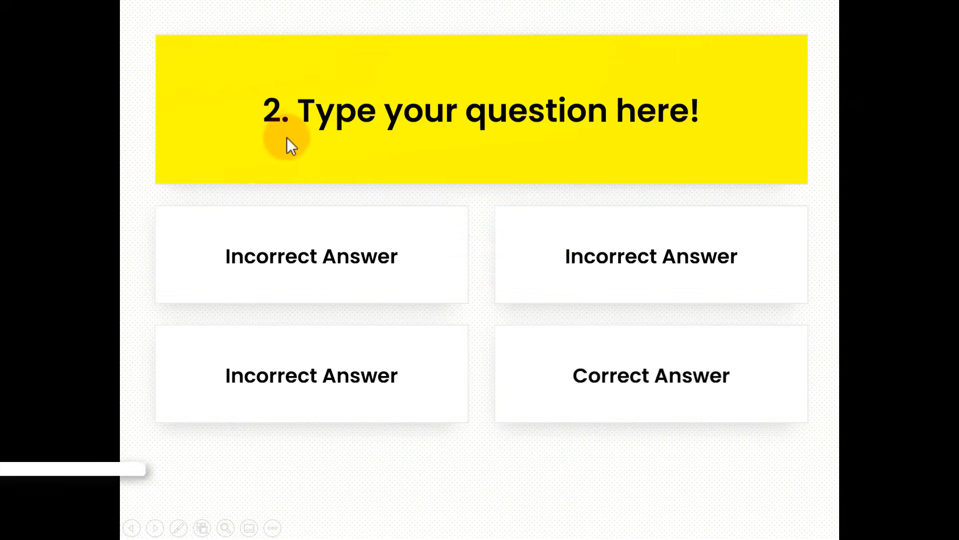
pyautogui.click(651, 375)
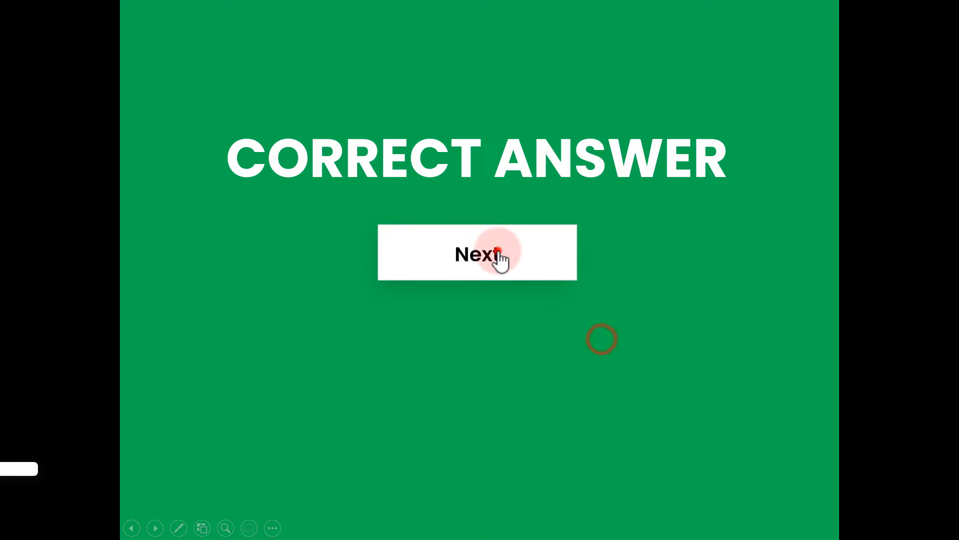
pyautogui.click(477, 252)
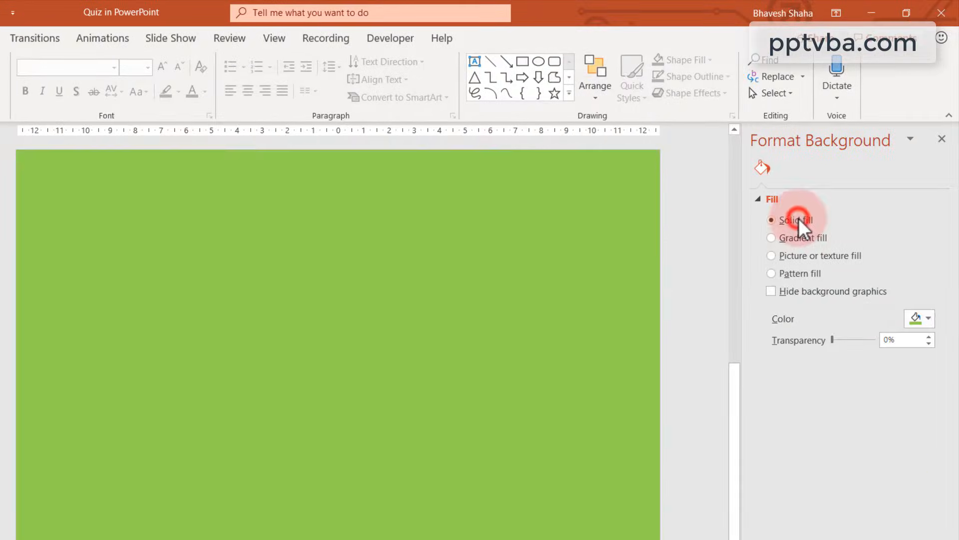
# - Set the slide background to a solid Standard Colors red fill
pyautogui.click(927, 318)
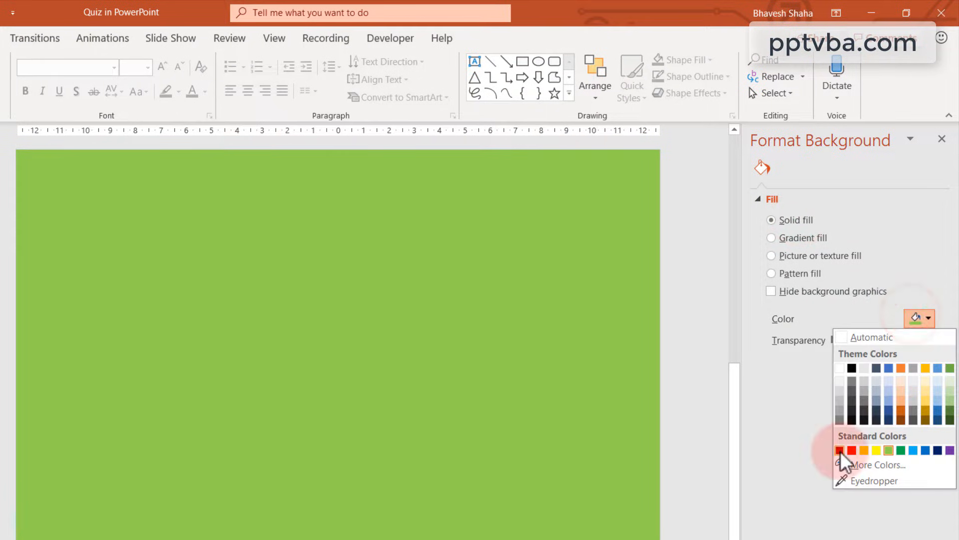
pyautogui.click(841, 451)
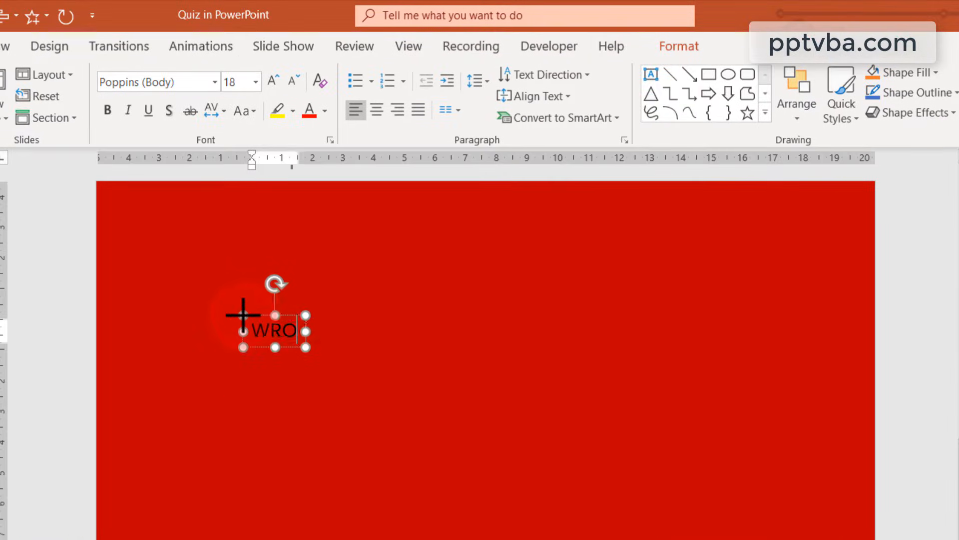
# - Enlarge the selected WRONG ANSWER heading text, then return to the title slide
pyautogui.press('ctrl+a')
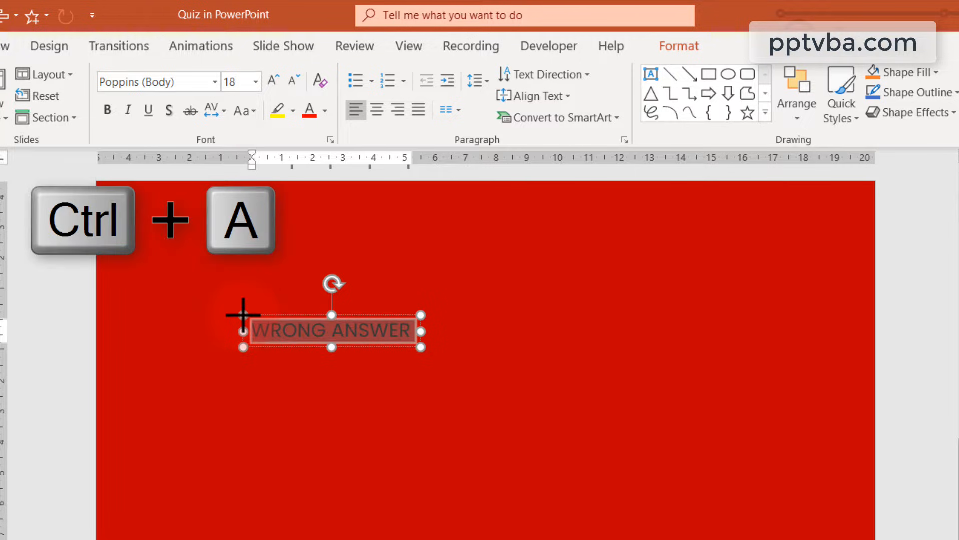
pyautogui.press('ctrl+]')
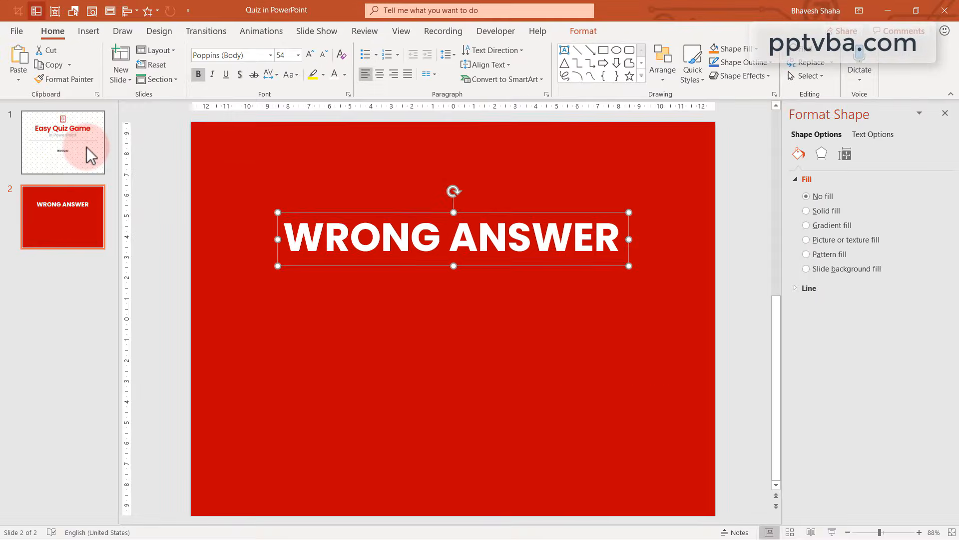
pyautogui.click(62, 141)
pyautogui.write('Type your question here')
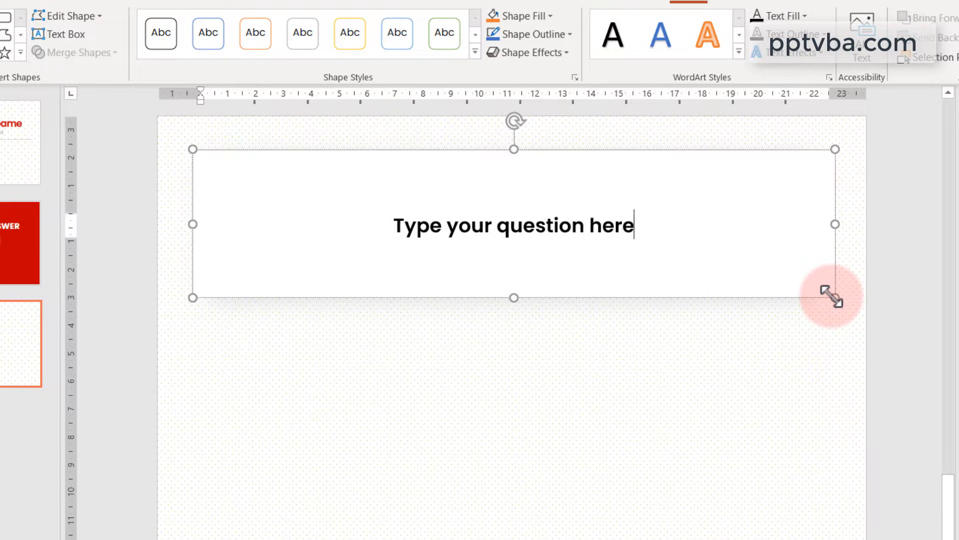
# - Fill the question box yellow and start typing 'Incorrect Answer' into a new box below it
pyautogui.press('ctrl+a')
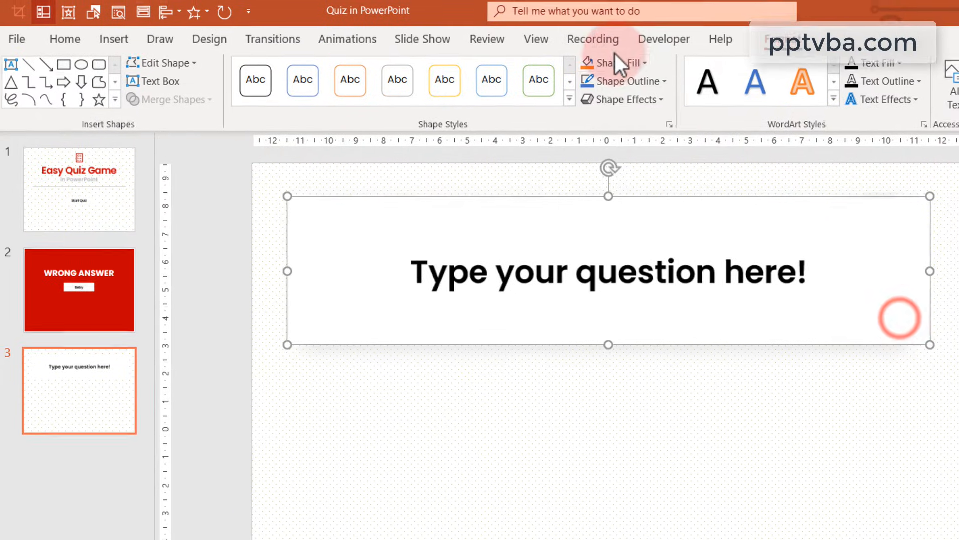
pyautogui.click(617, 66)
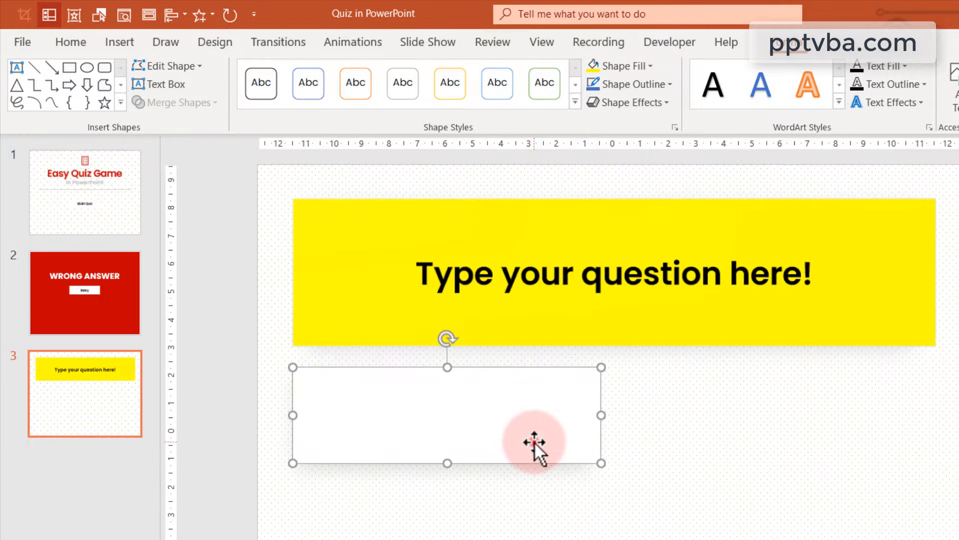
pyautogui.write('Incorrect Answer')
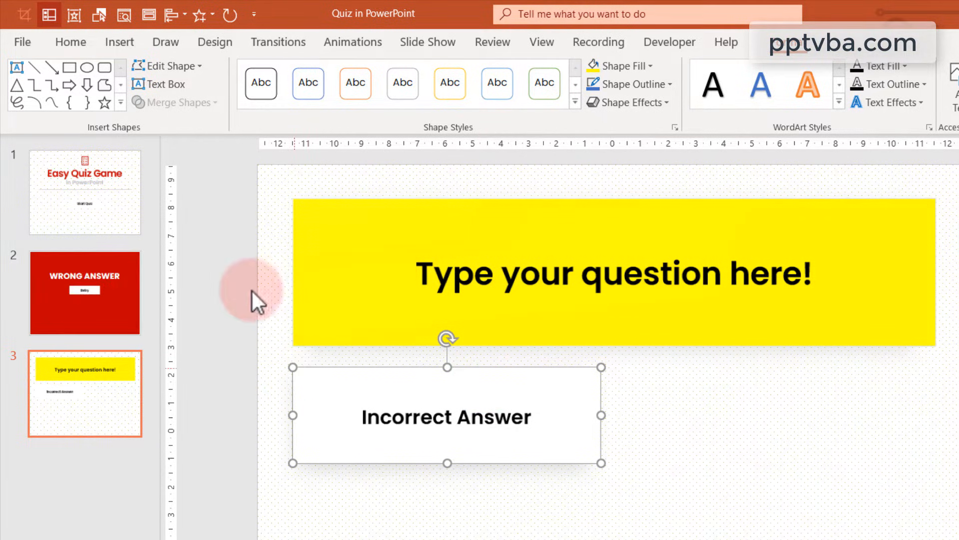
# - Give the Incorrect Answer box an Action hyperlink to Slide 2
pyautogui.click(119, 42)
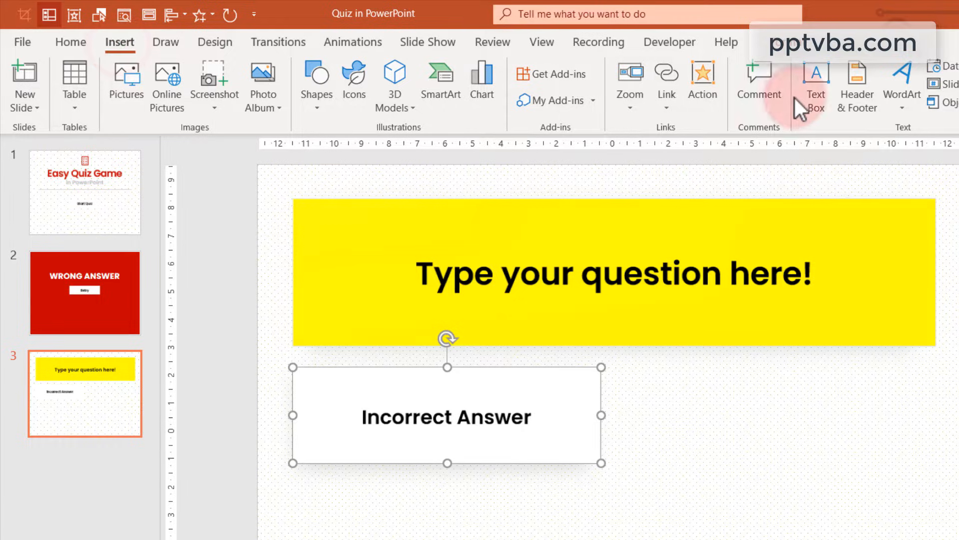
pyautogui.click(702, 73)
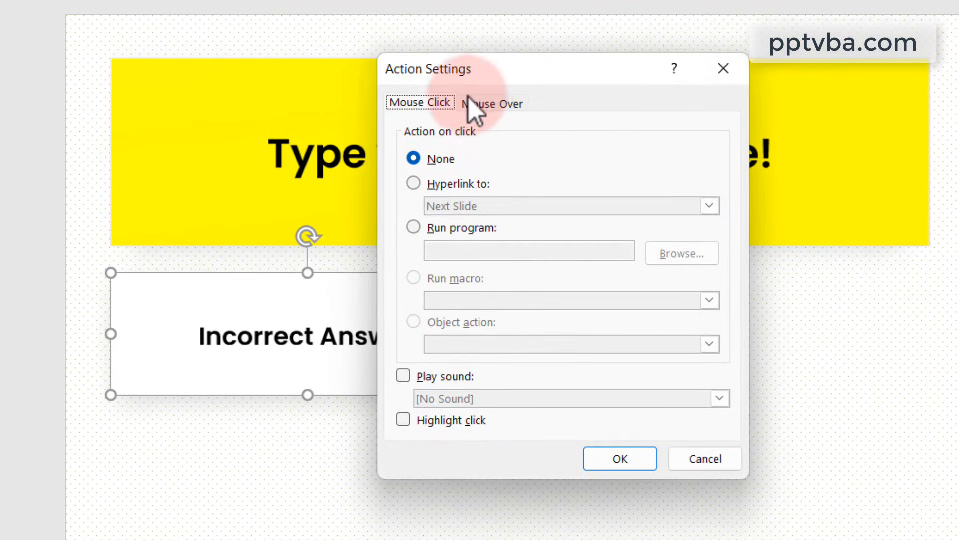
pyautogui.click(413, 183)
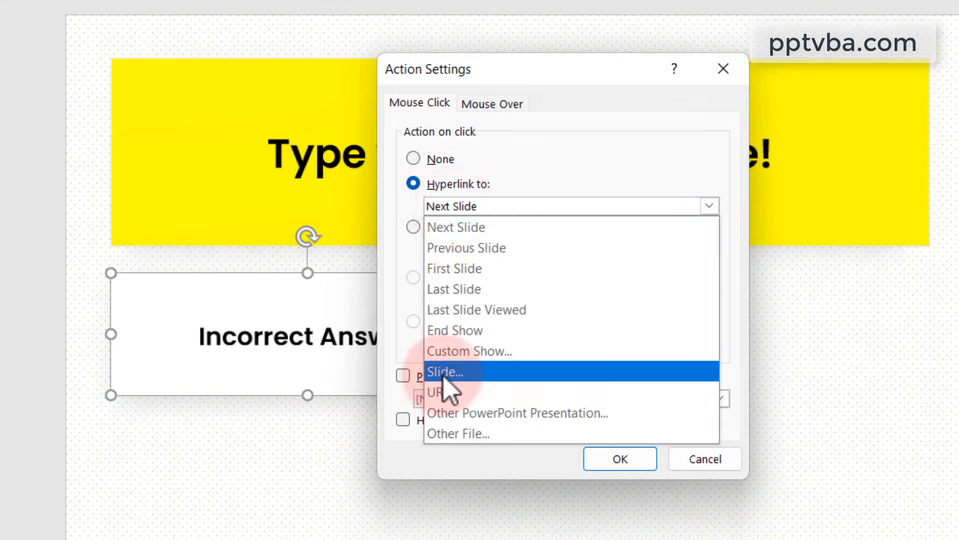
pyautogui.click(445, 372)
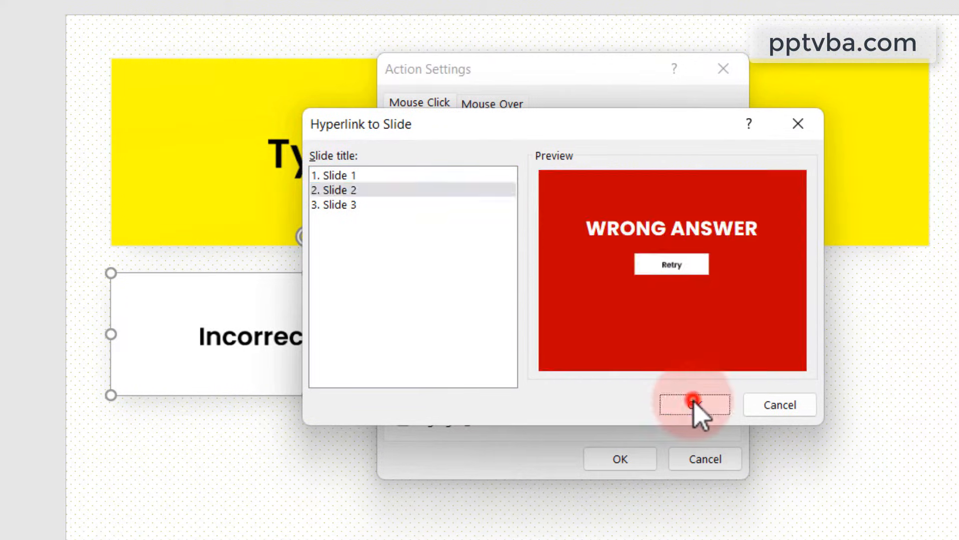
pyautogui.click(695, 404)
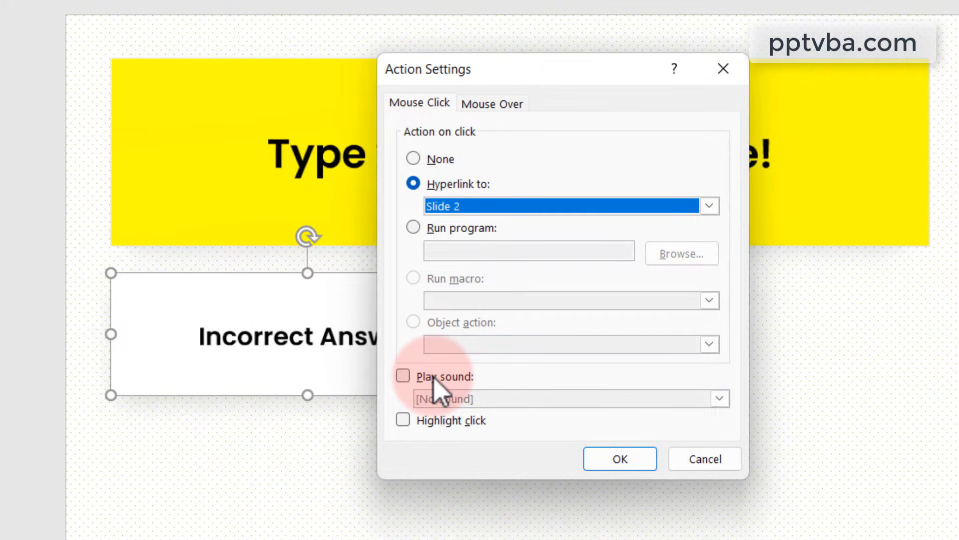
# - Have the box play the WrongAnswerSFX sound file on click
pyautogui.click(403, 376)
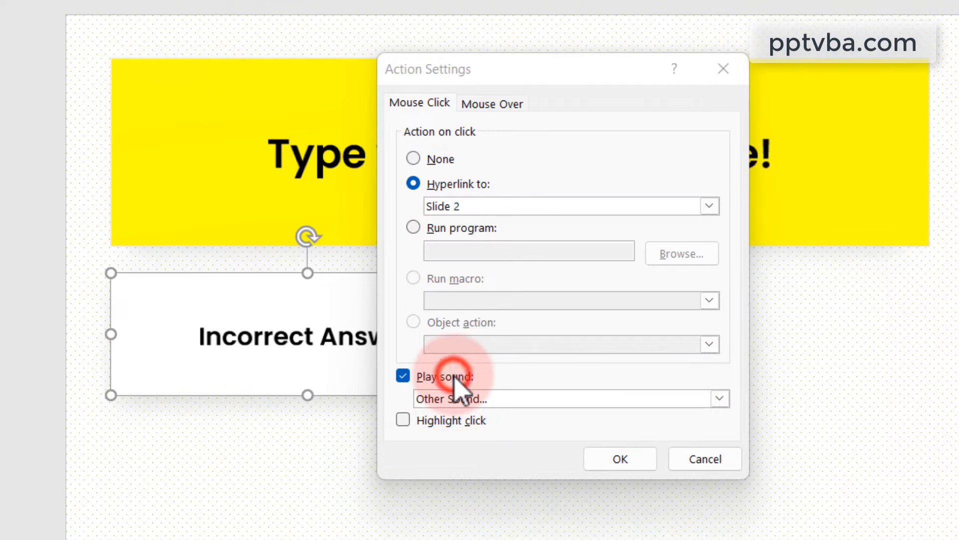
pyautogui.click(569, 399)
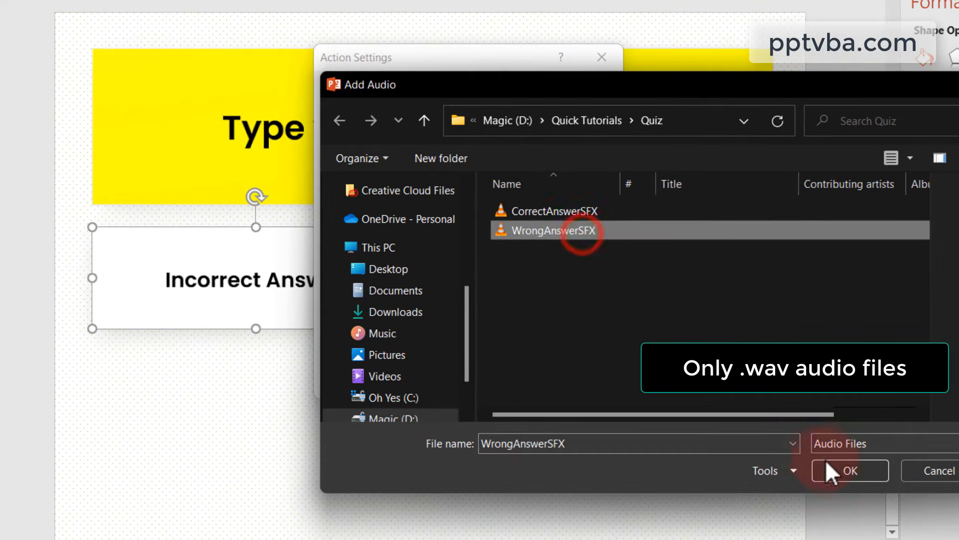
pyautogui.click(850, 471)
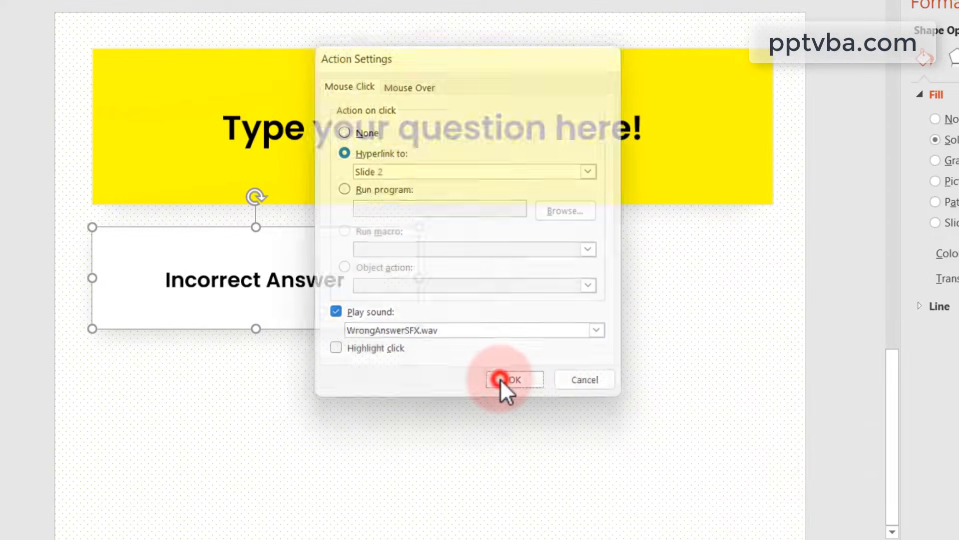
# - Confirm the action settings and drag an aligned copy of the answer box below it
pyautogui.click(512, 380)
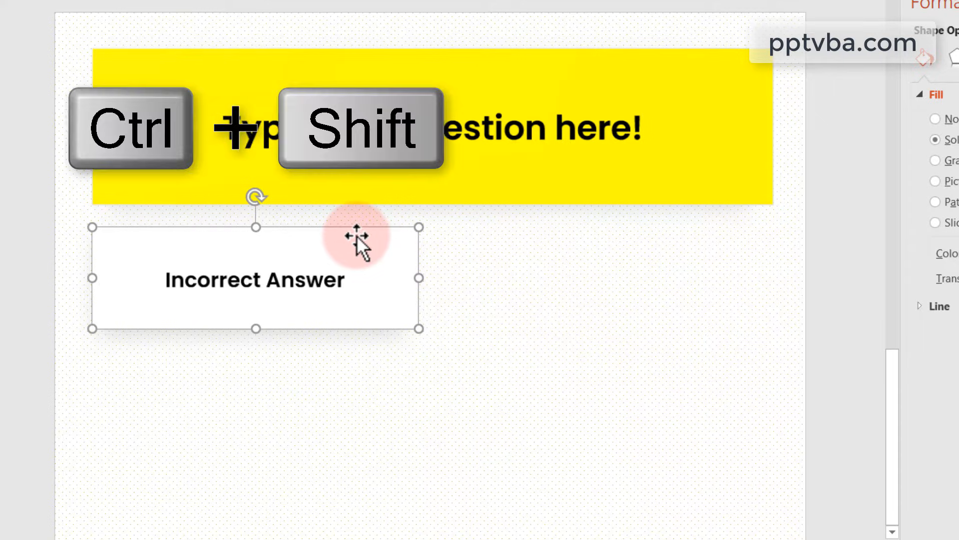
pyautogui.moveTo(354, 239); pyautogui.dragTo(366, 324)
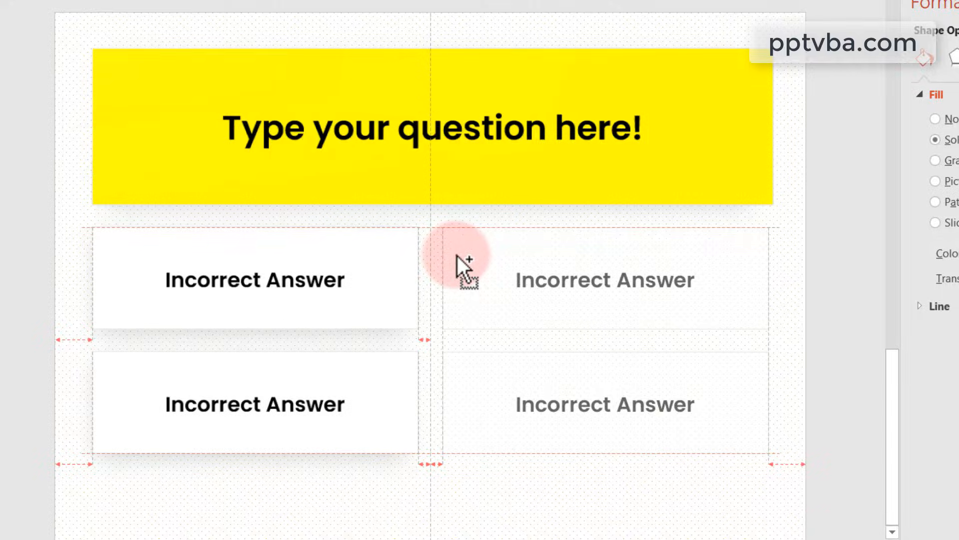
# - Give the Correct Answer slide a solid Standard Colors green background
pyautogui.rightClick(106, 179)
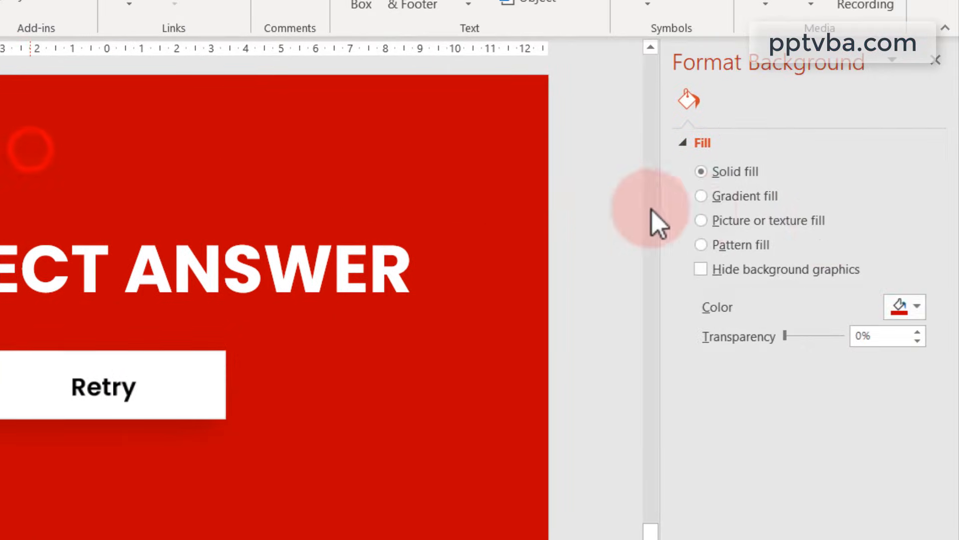
pyautogui.click(916, 306)
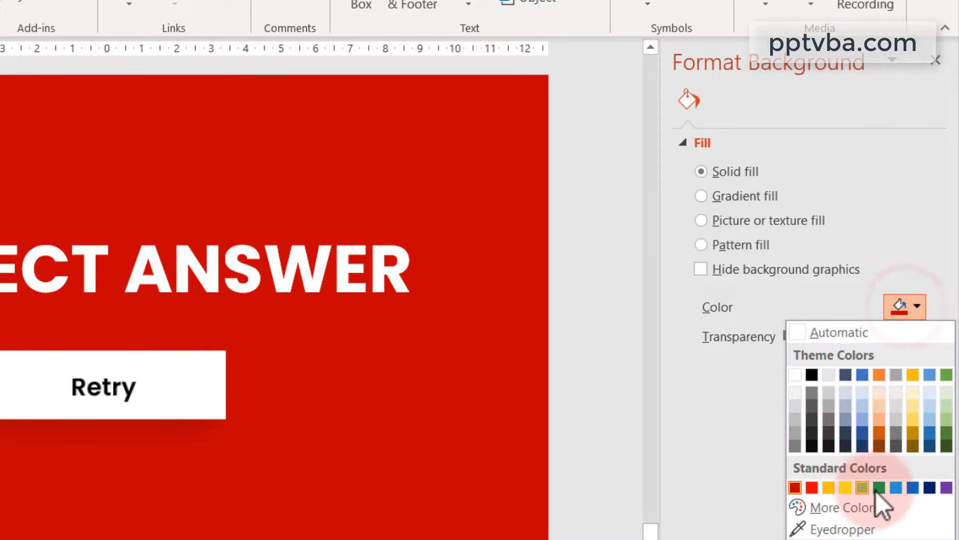
pyautogui.click(862, 487)
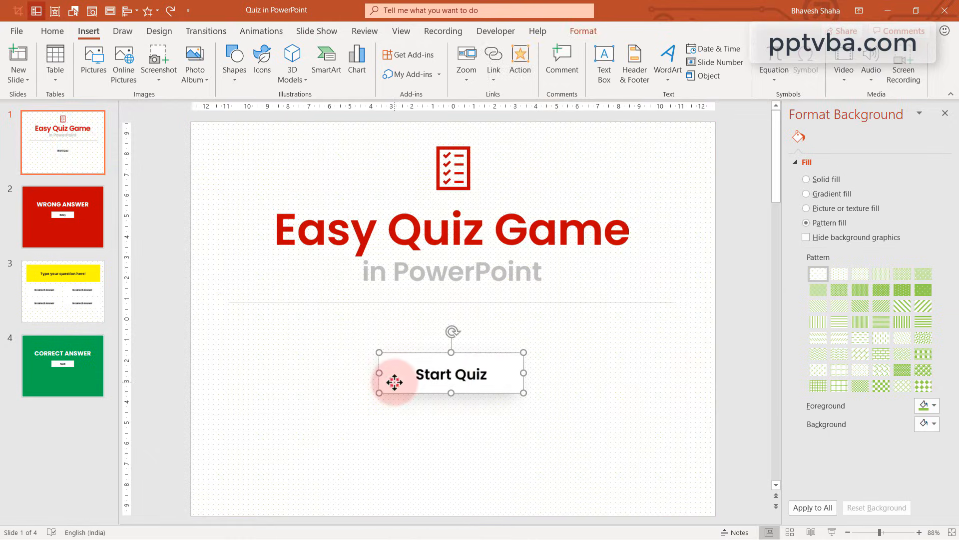
# - Link the Start Quiz button to Slide 3 via Action settings
pyautogui.click(520, 61)
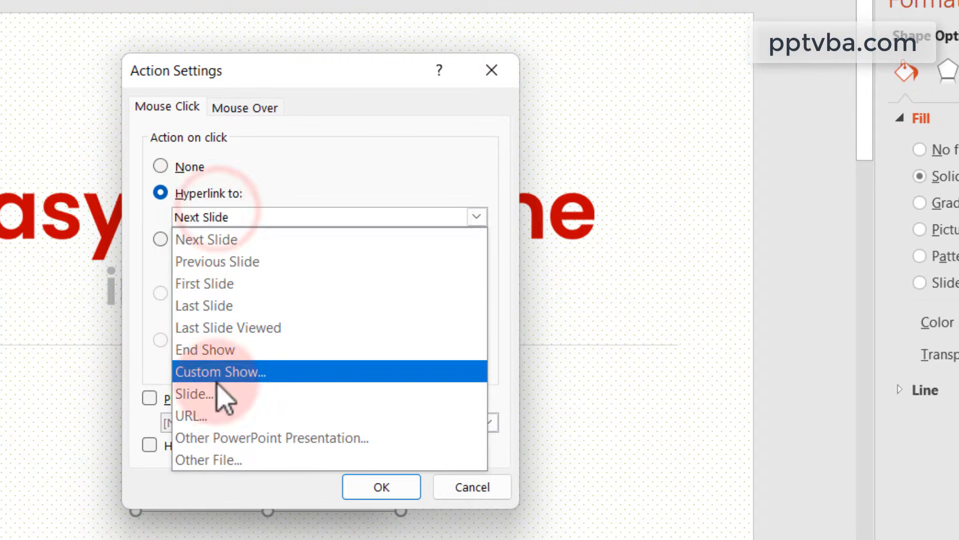
pyautogui.click(195, 394)
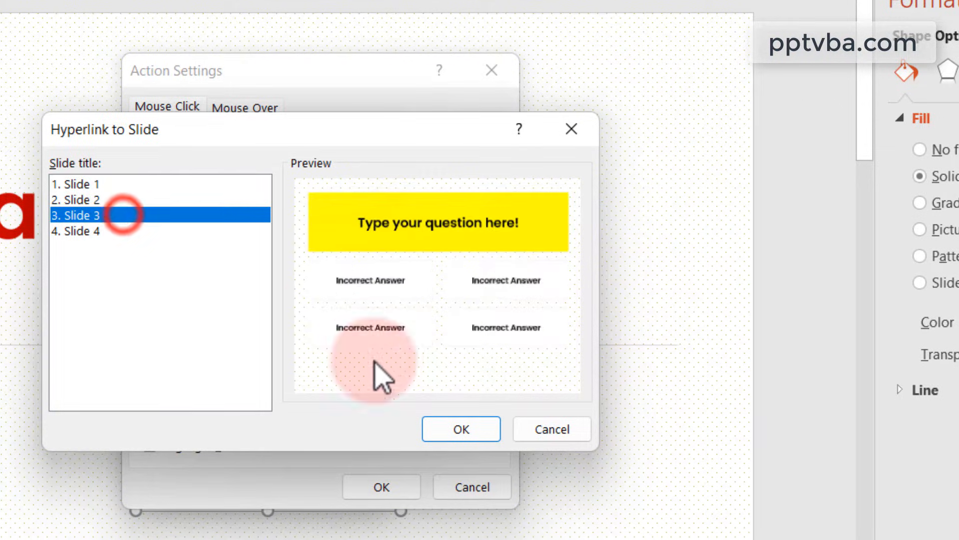
pyautogui.click(461, 429)
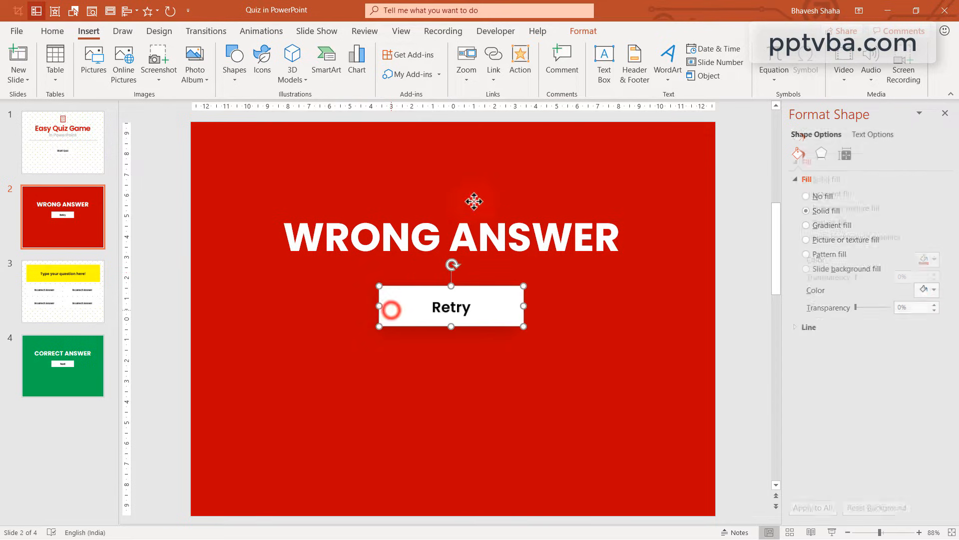
# - Link the Retry button to Last Slide Viewed
pyautogui.click(519, 61)
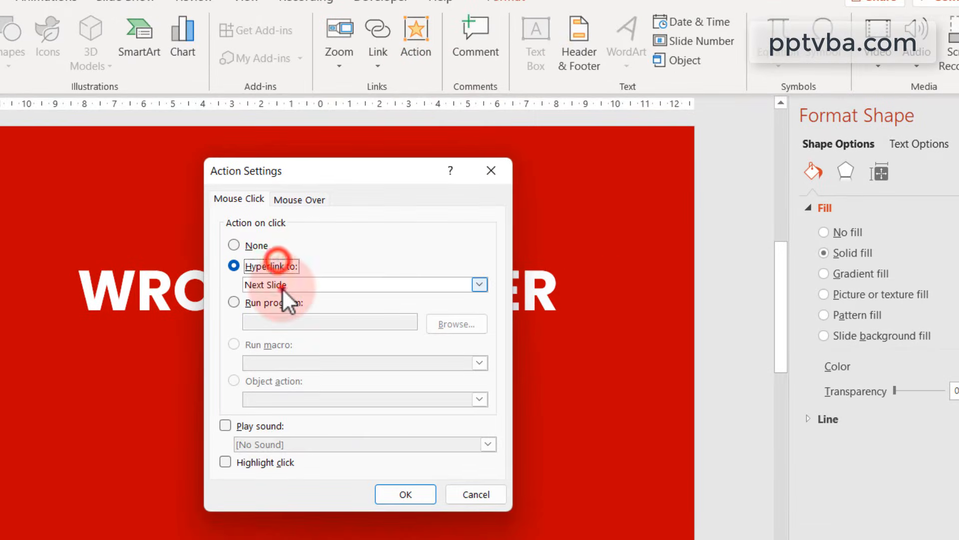
pyautogui.click(361, 285)
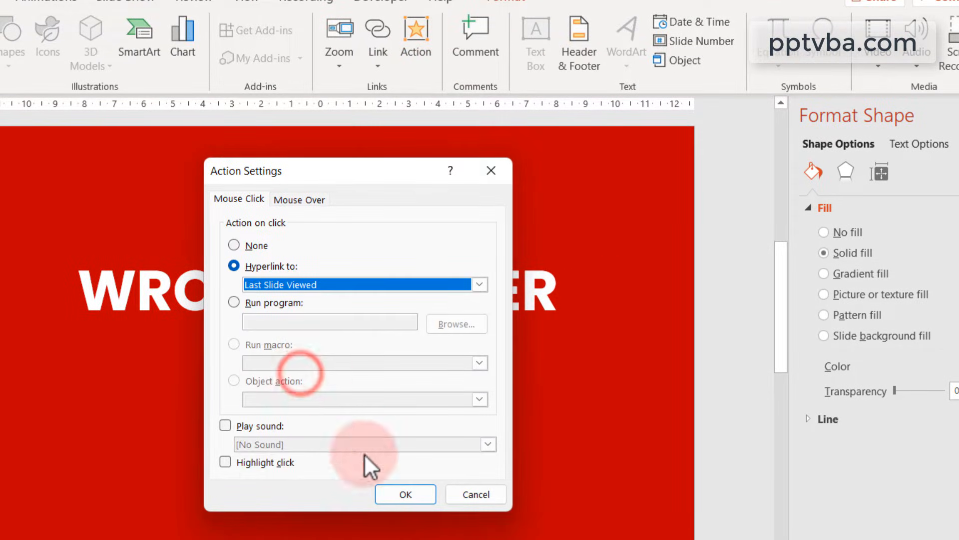
pyautogui.click(404, 494)
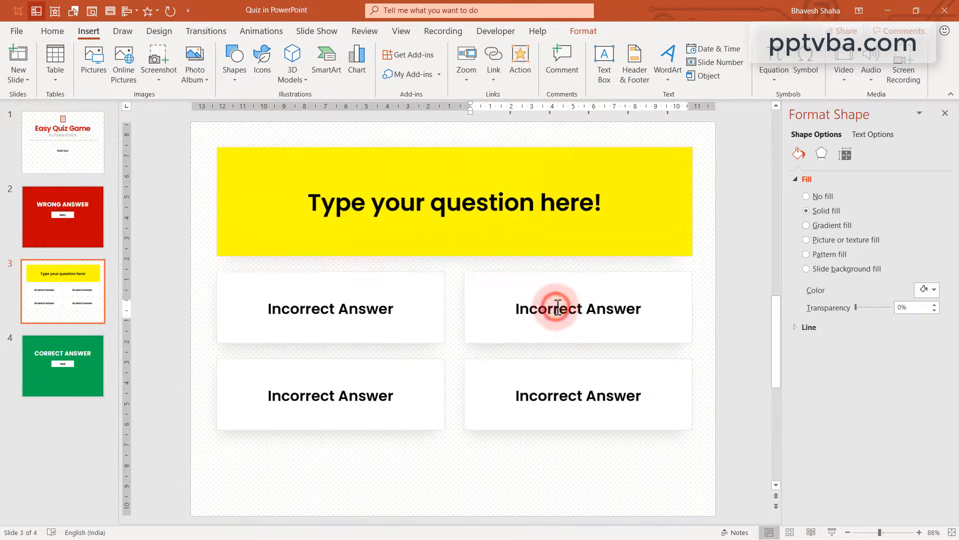
# - Retype the top-right box as 'Correct Answer' and give it the CorrectAnswerSFX click sound with its link
pyautogui.write('Correct An')
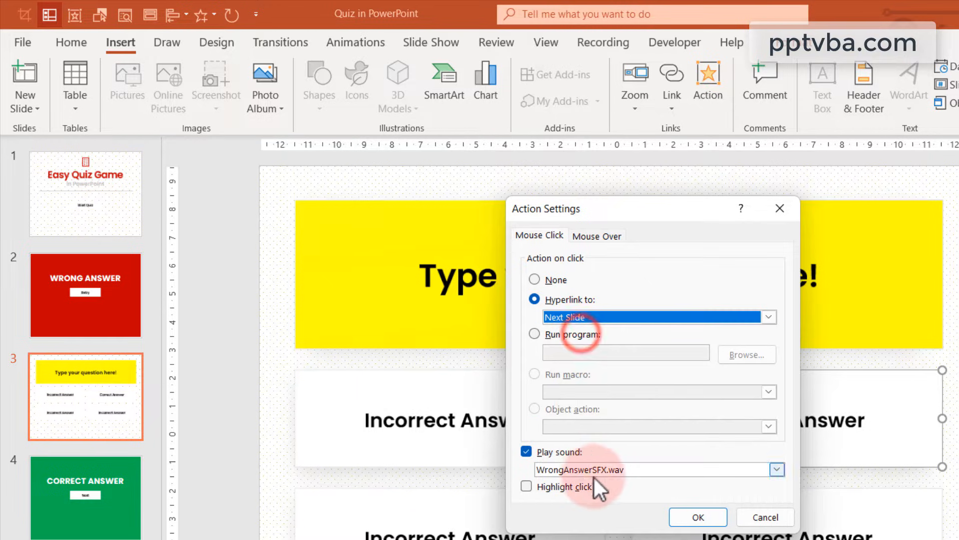
pyautogui.click(776, 470)
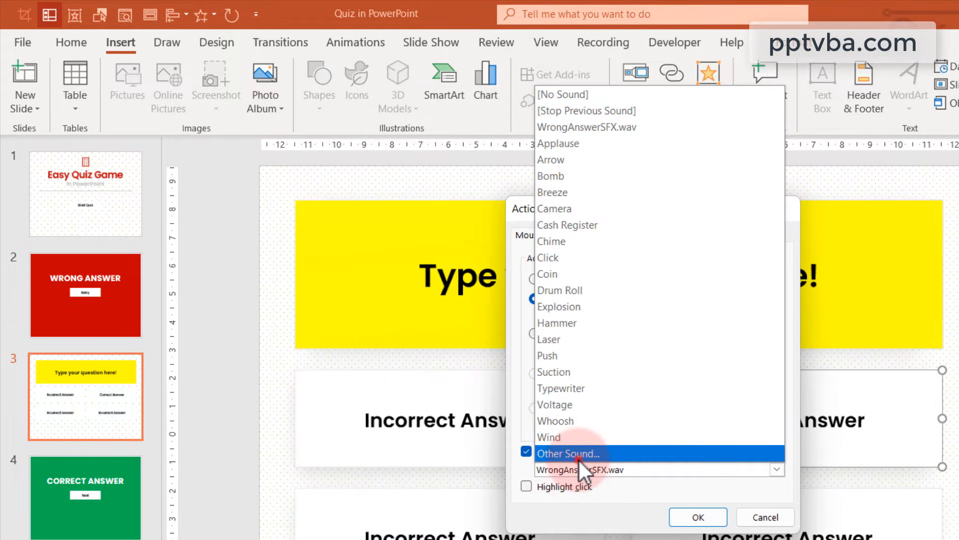
pyautogui.click(568, 454)
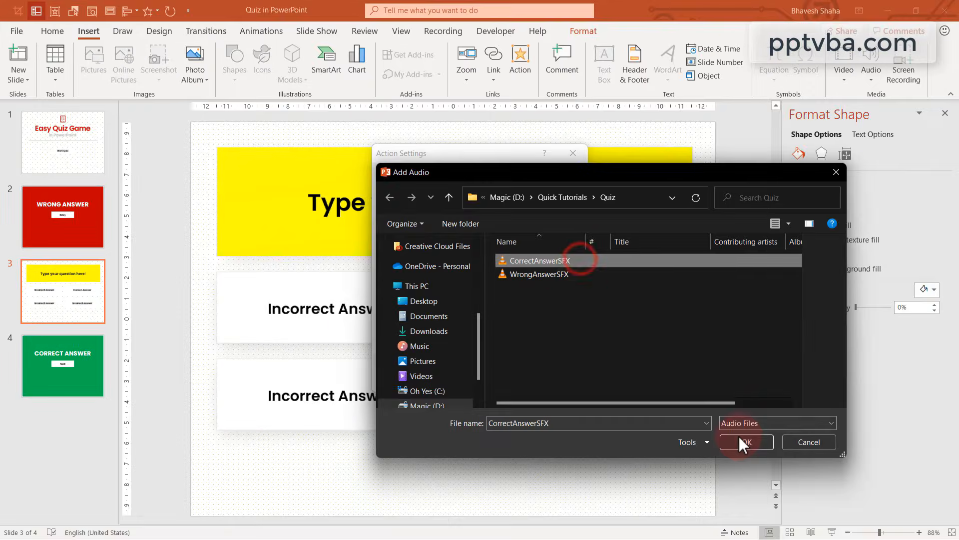
pyautogui.click(745, 441)
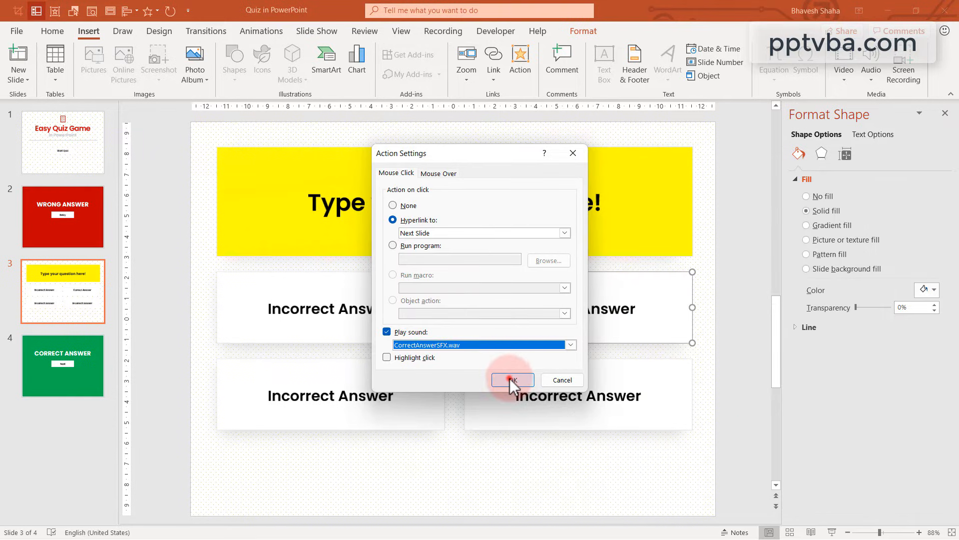
pyautogui.click(510, 380)
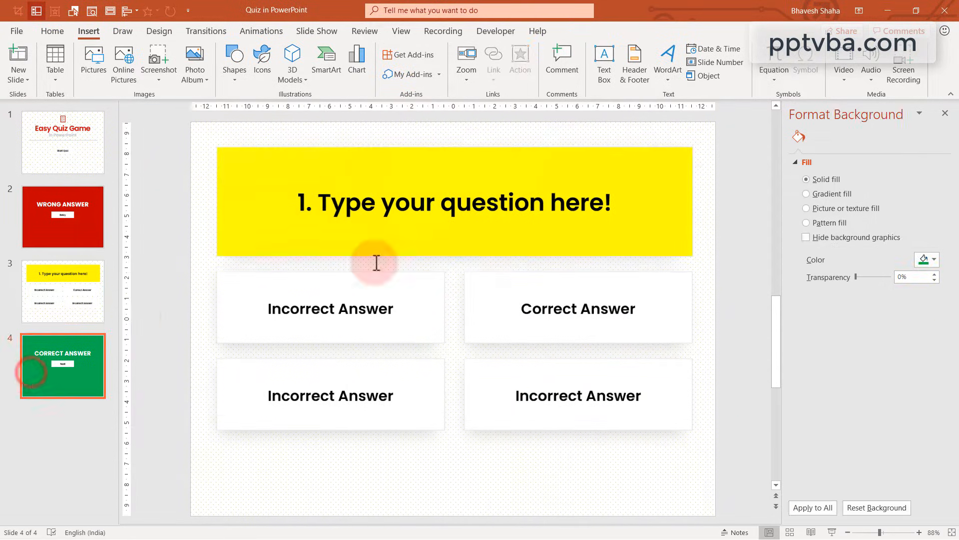
pyautogui.click(520, 61)
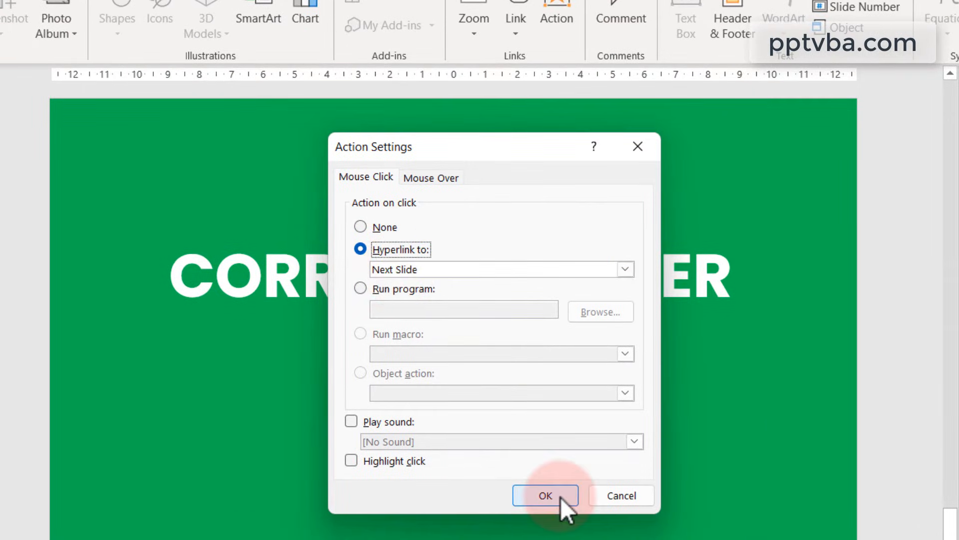
# - Confirm the Next button's action, number the duplicated question 2, and duplicate the slides again
pyautogui.click(545, 495)
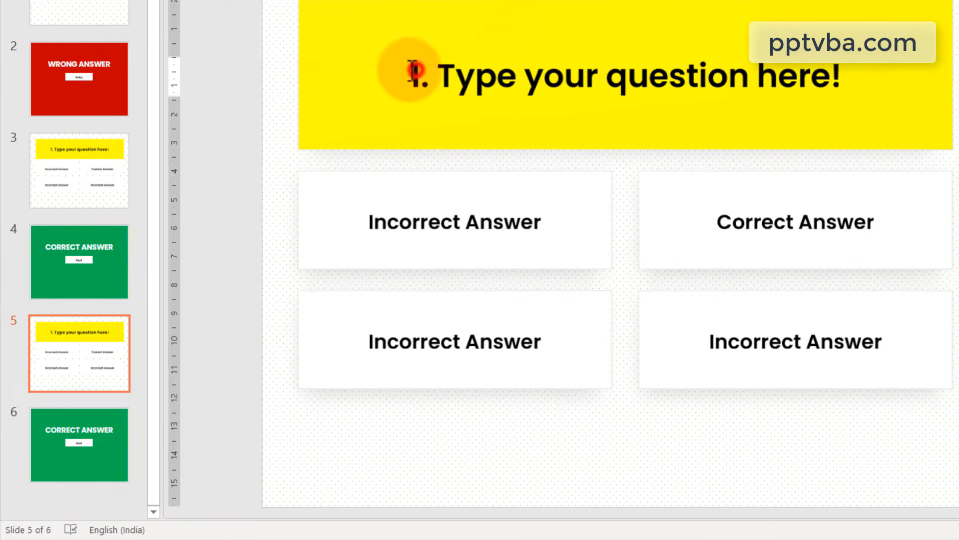
pyautogui.write('2')
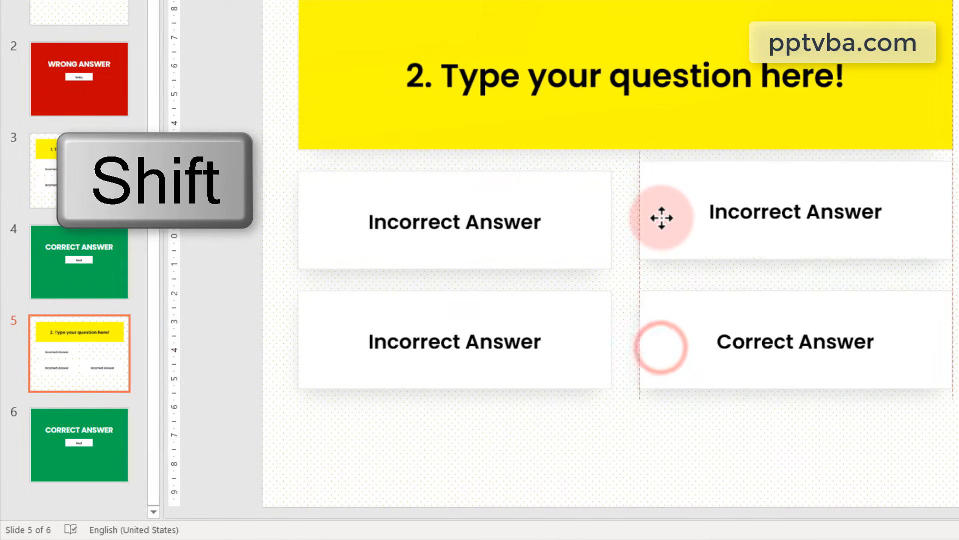
pyautogui.rightClick(79, 444)
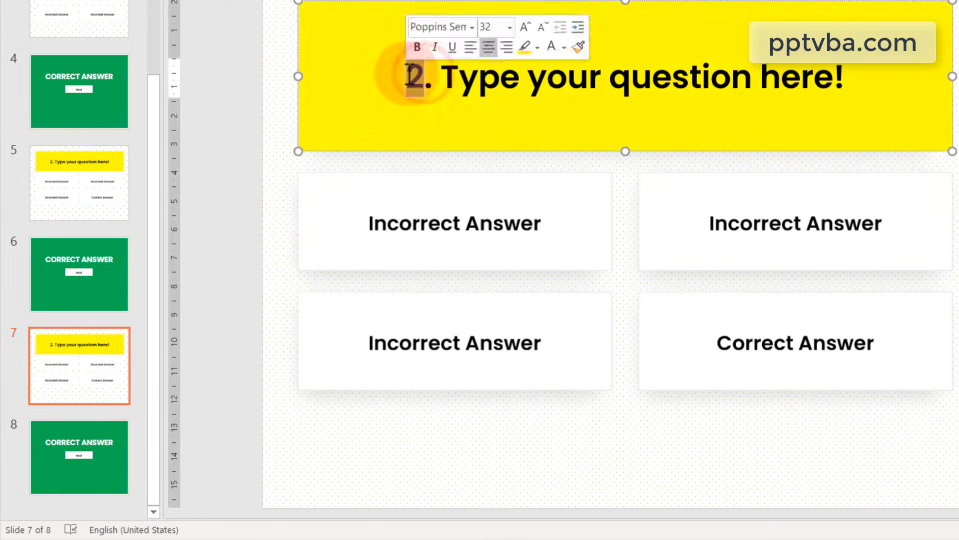
# - Renumber the question to 3 and link the final button to End Show, then test it ends the show
pyautogui.click(79, 457)
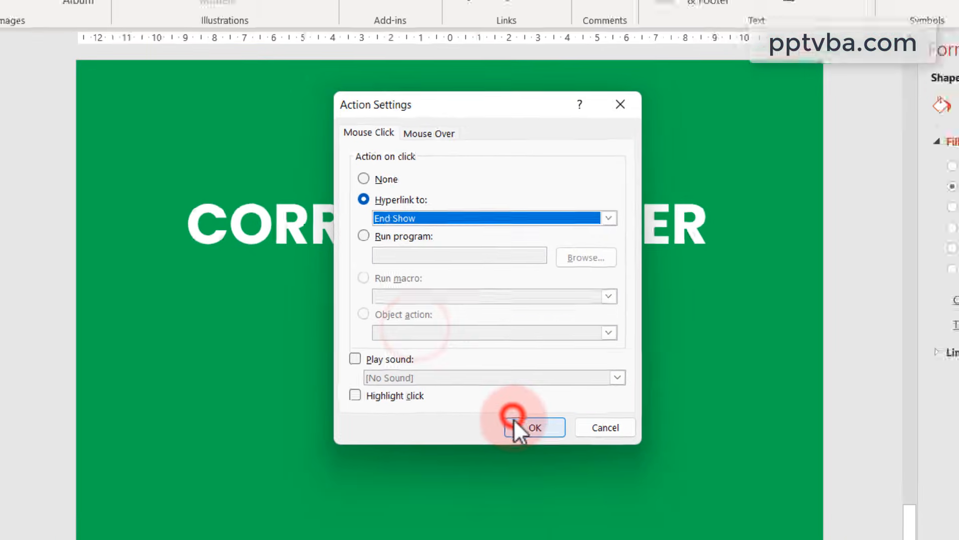
pyautogui.click(534, 427)
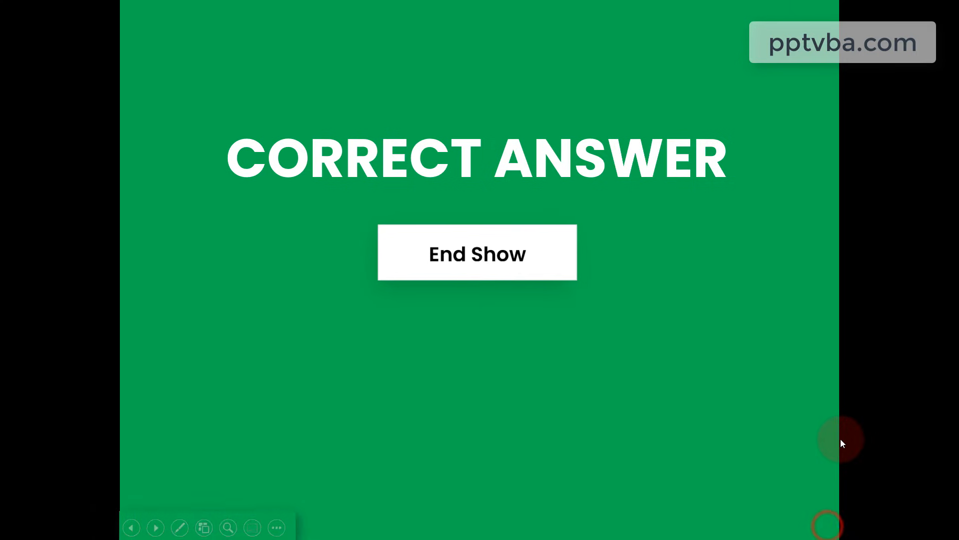
pyautogui.click(130, 527)
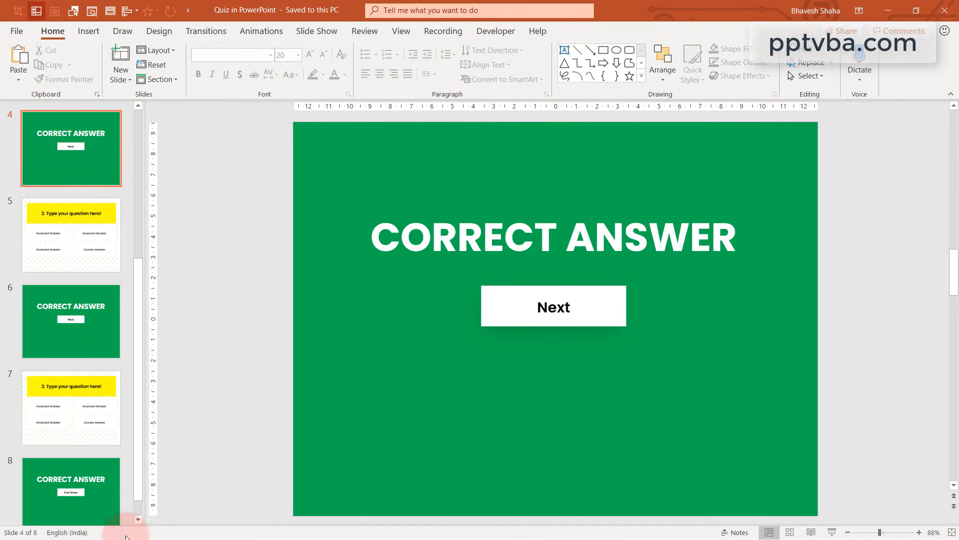
# - Set the show type to Browsed at a kiosk (full screen) in Set Up Slide Show
pyautogui.click(317, 31)
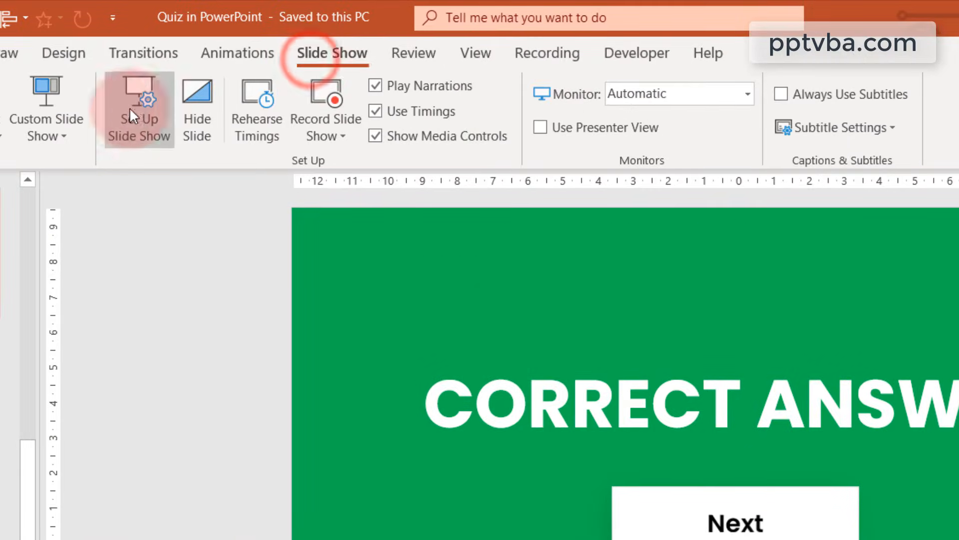
pyautogui.click(138, 104)
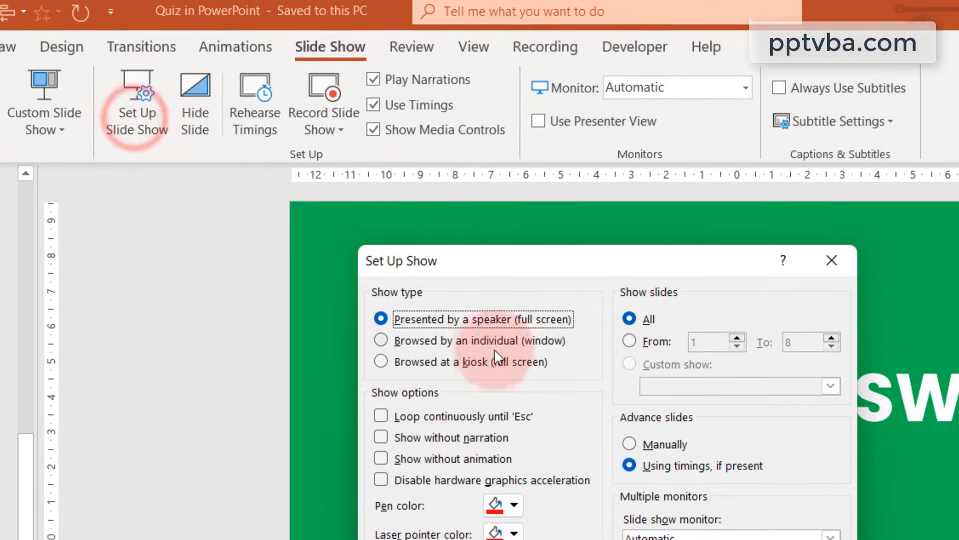
pyautogui.click(381, 361)
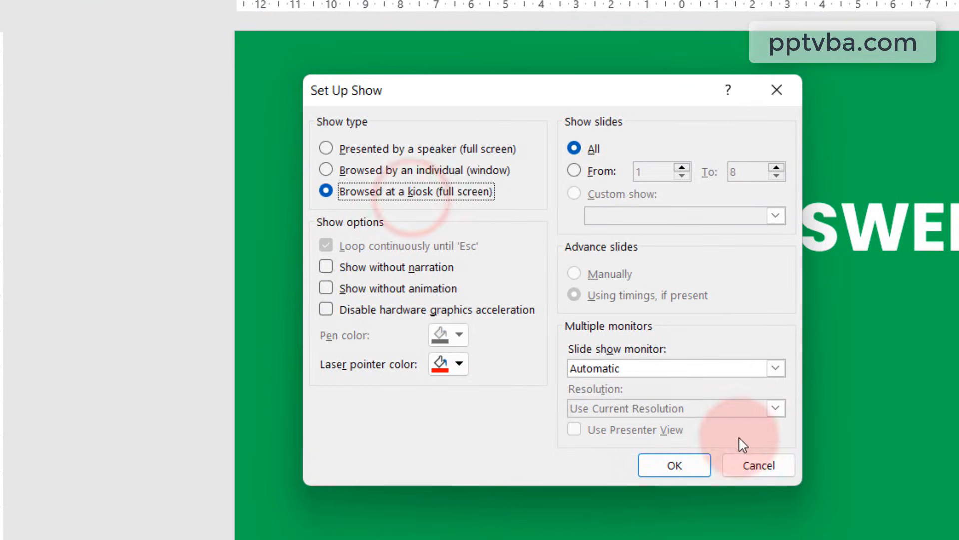
pyautogui.click(757, 465)
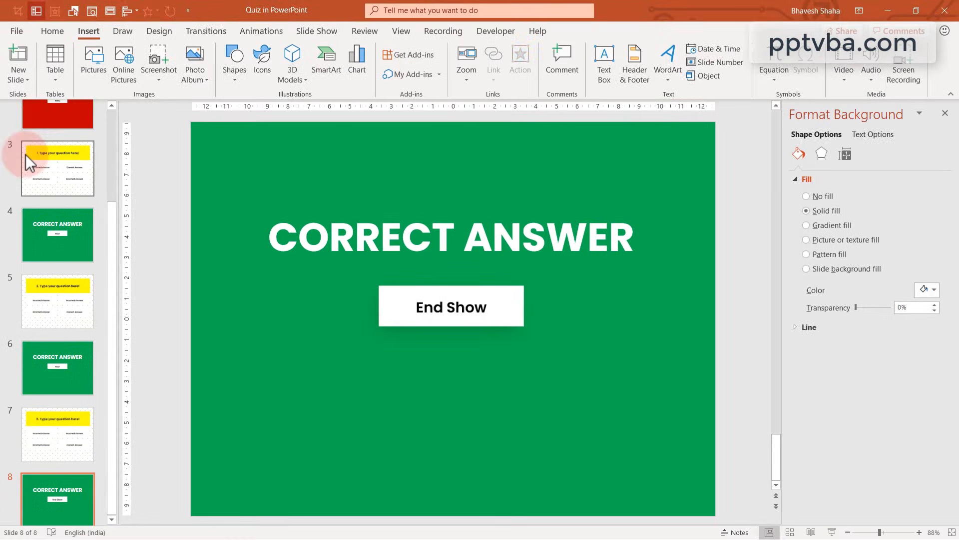
# - Save a copy of the quiz as a PowerPoint Show (*.ppsx) via Save As
pyautogui.click(17, 31)
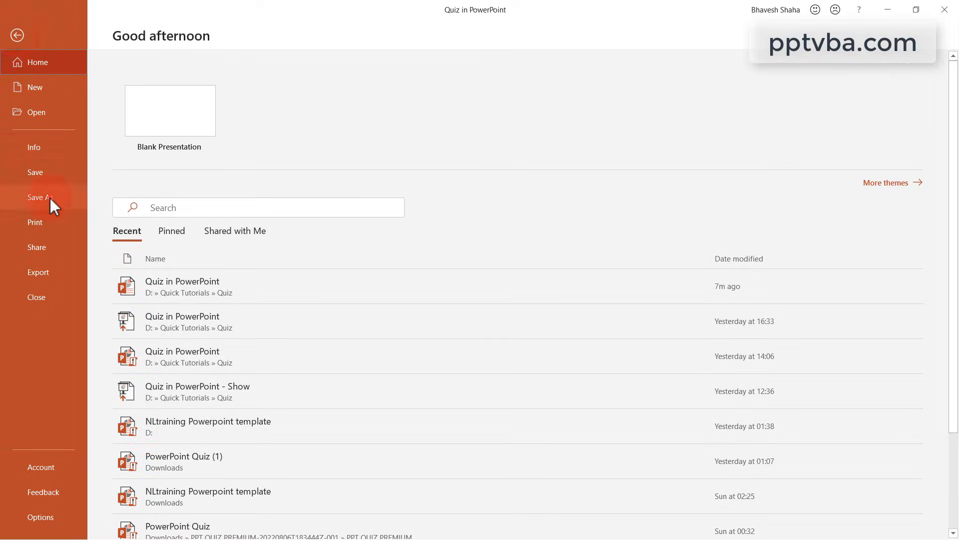
pyautogui.click(40, 197)
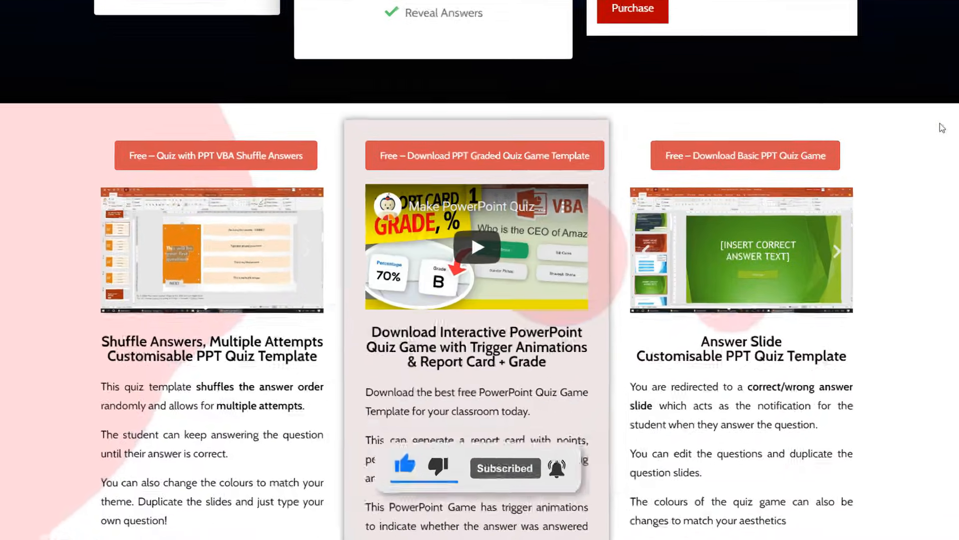
pyautogui.scroll(-3)
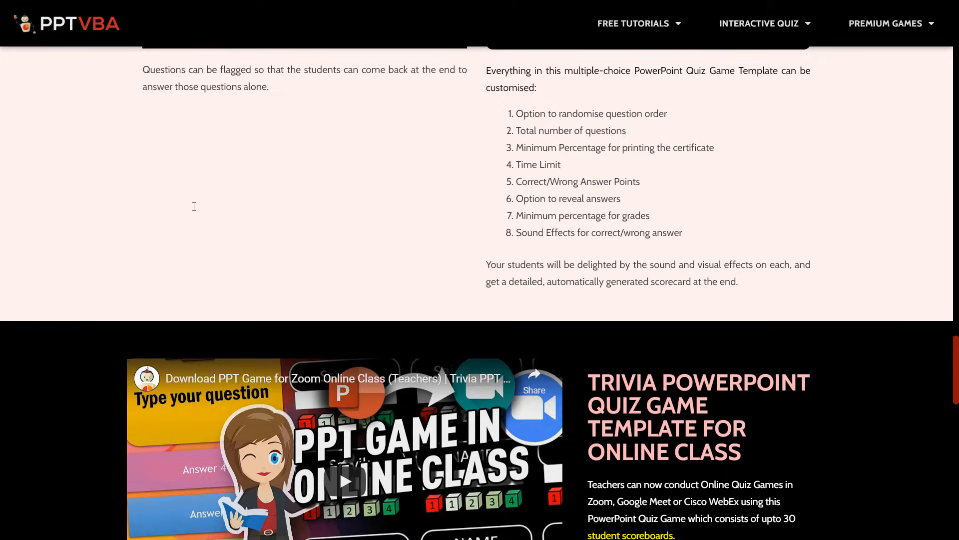